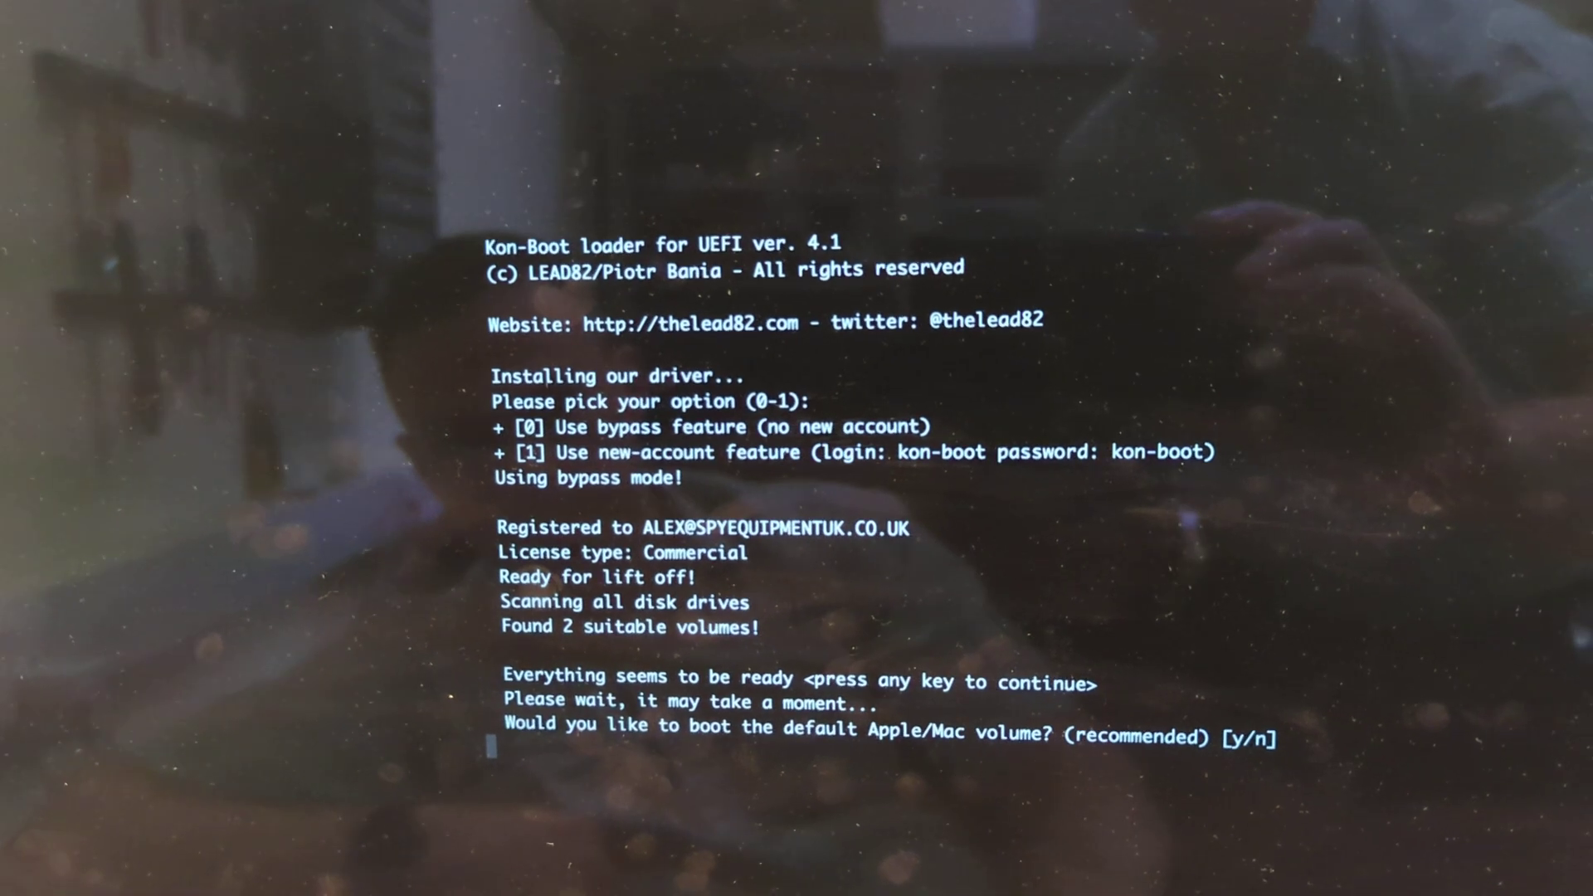
Answer Y to boot the default Apple/Mac volume in bypass mode.
key(y)
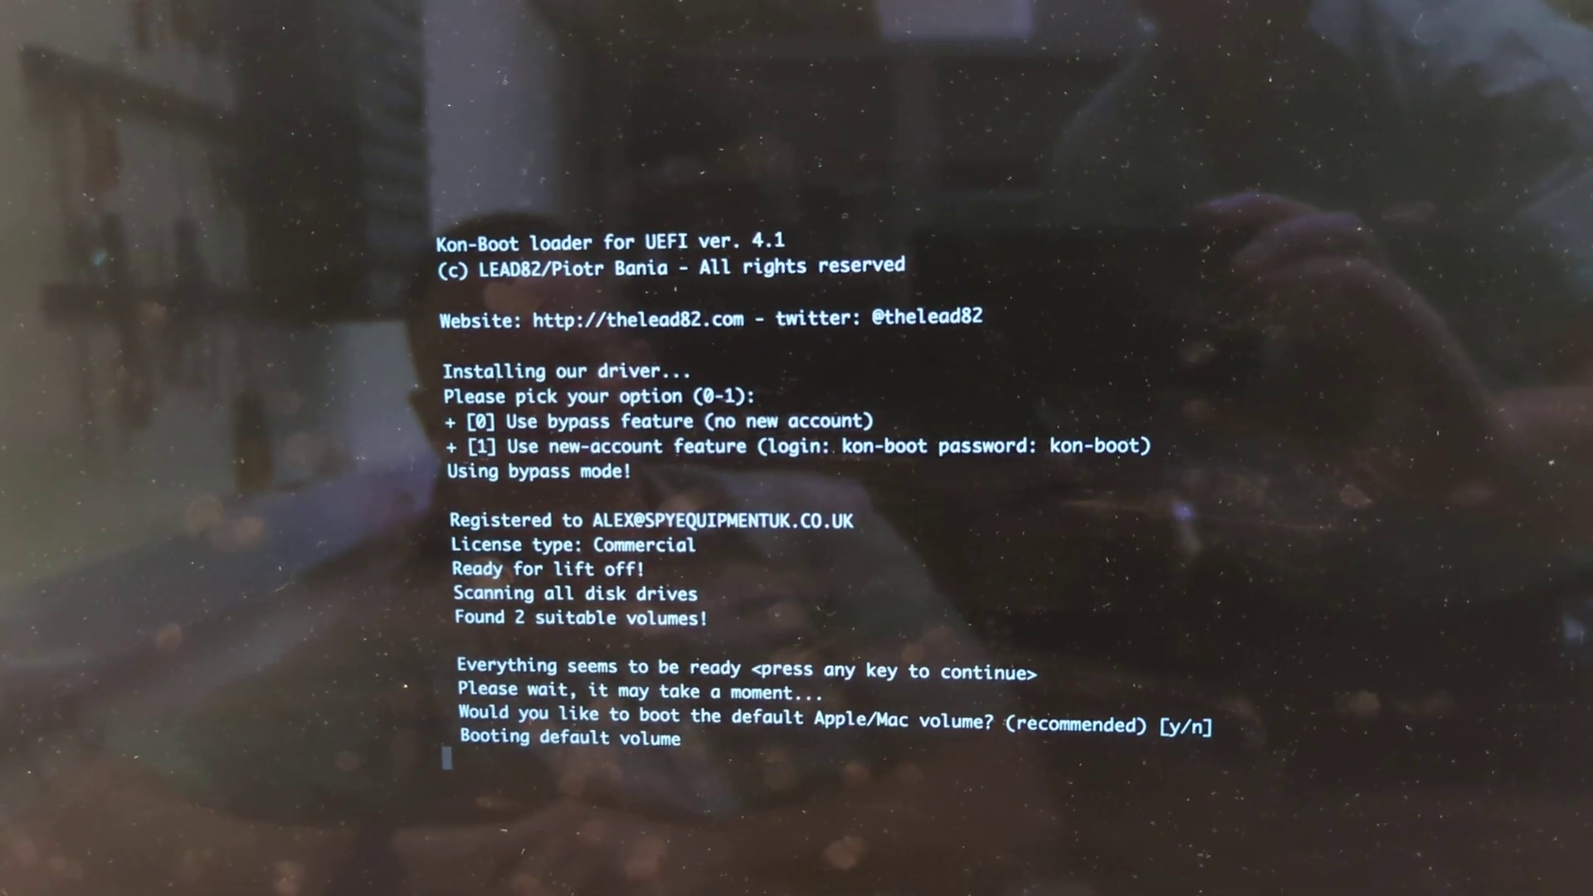